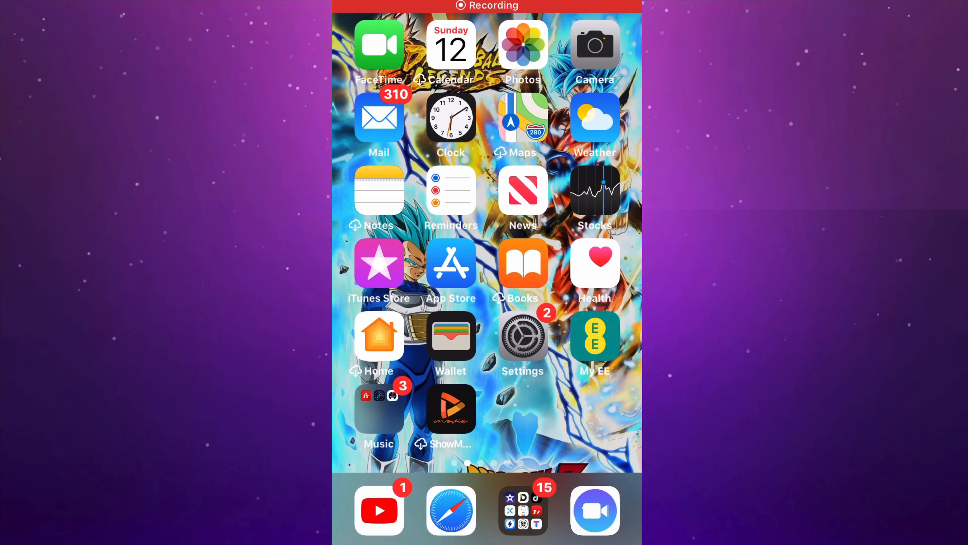
- Search the App Store for 'Tap bro' and pick TAP Browser - Secure & Adfree
click(451, 263)
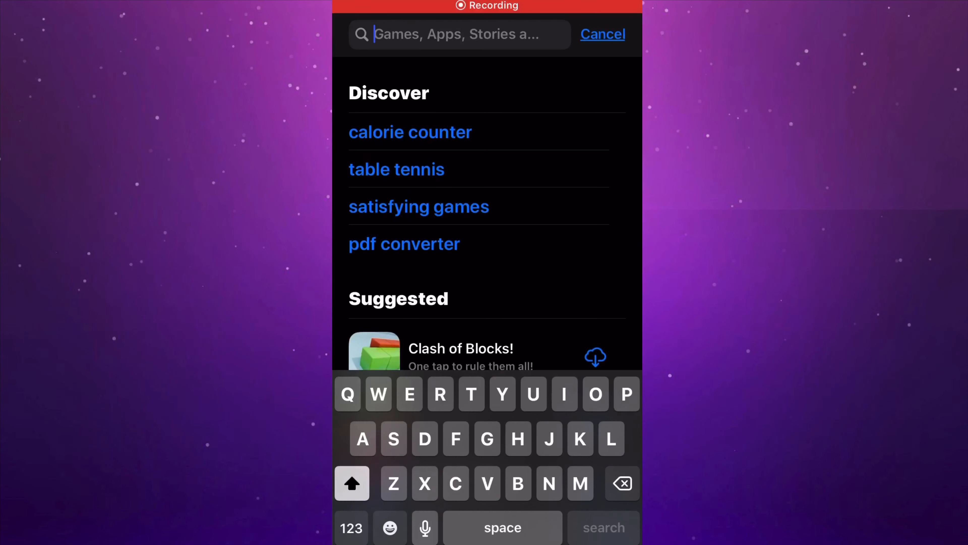
text(Tap bro)
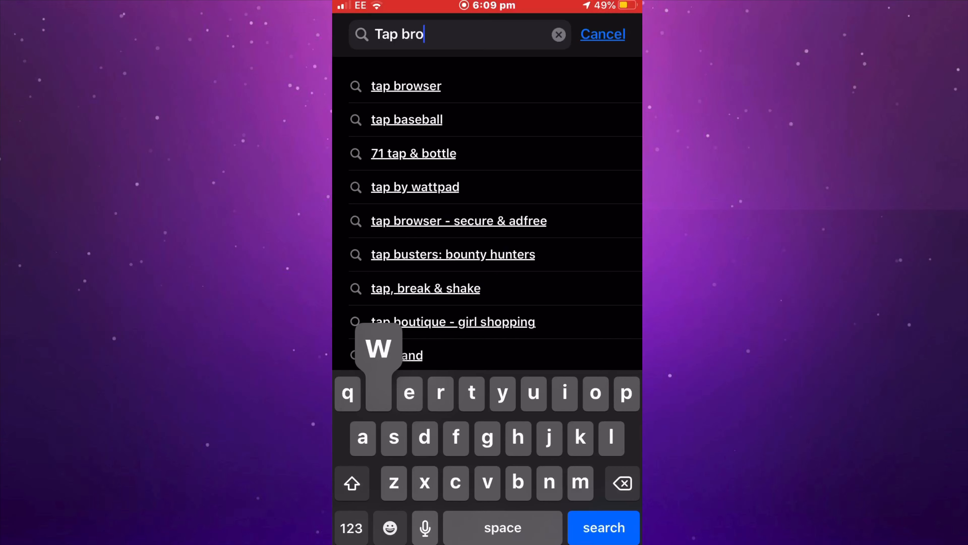
click(406, 86)
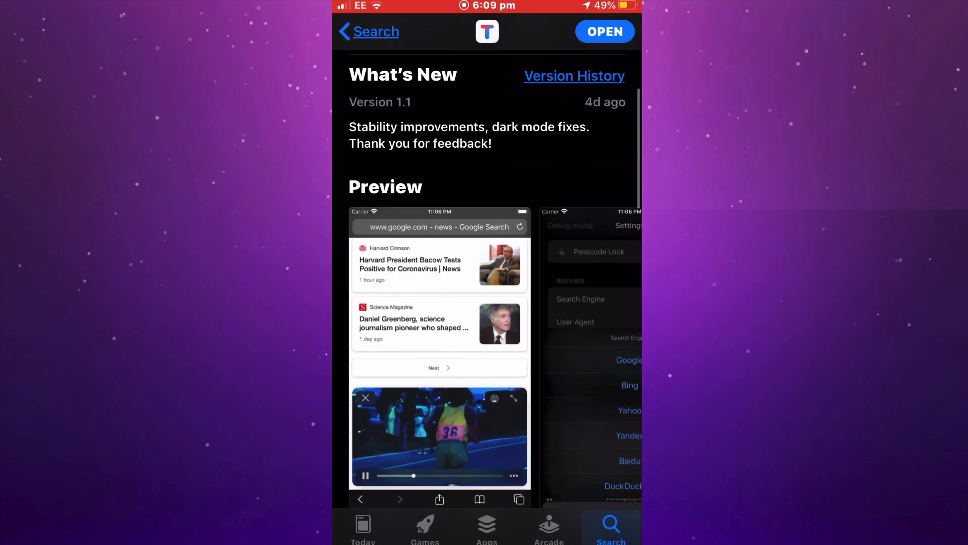
- Launch TAP Browser from its store listing
scroll(up, 3)
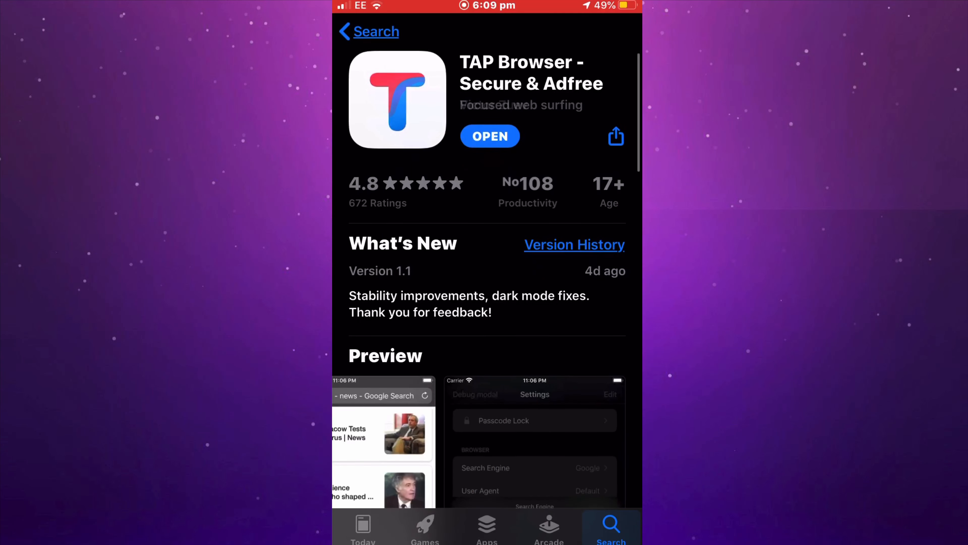
click(490, 135)
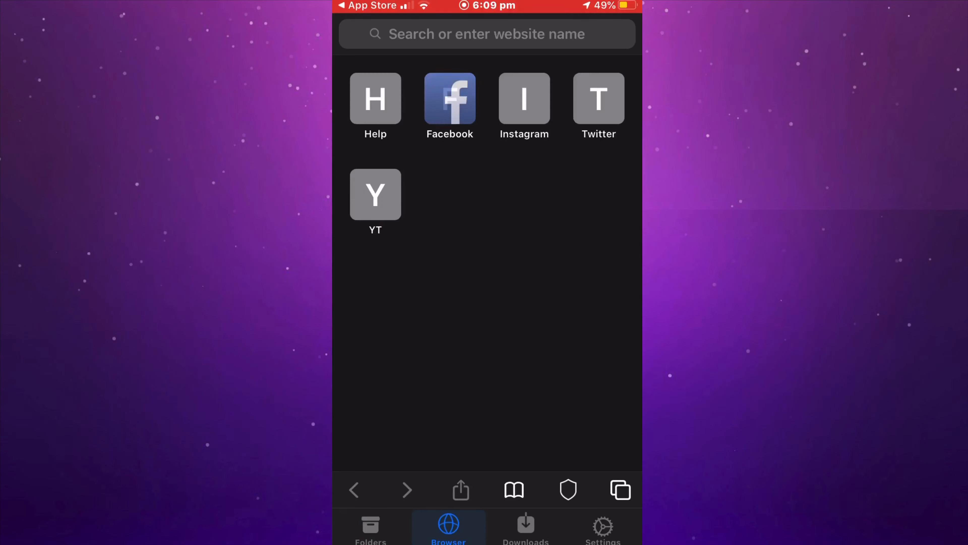
- Search YouTube for 'magic ill blu', open the GRM Daily video and download it
click(375, 195)
text(Magic ill)
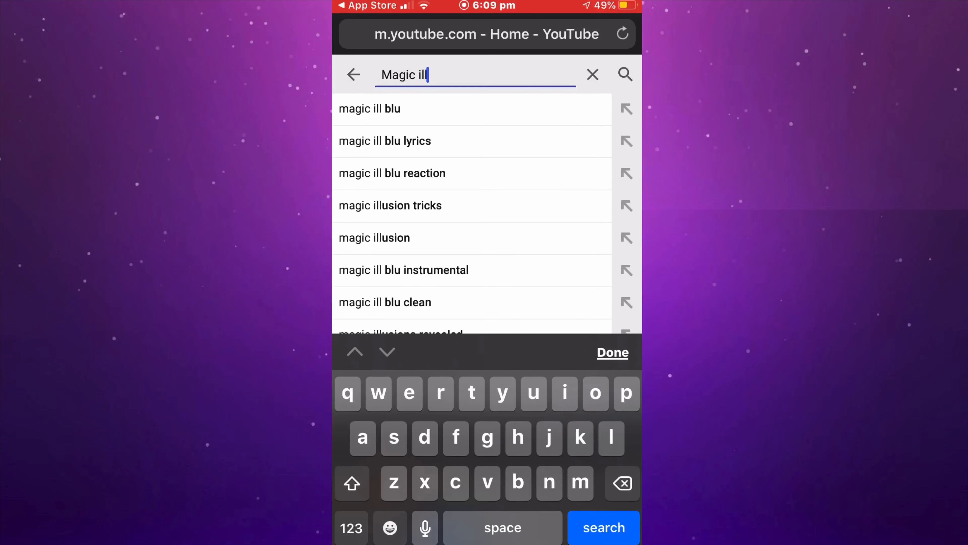
click(369, 109)
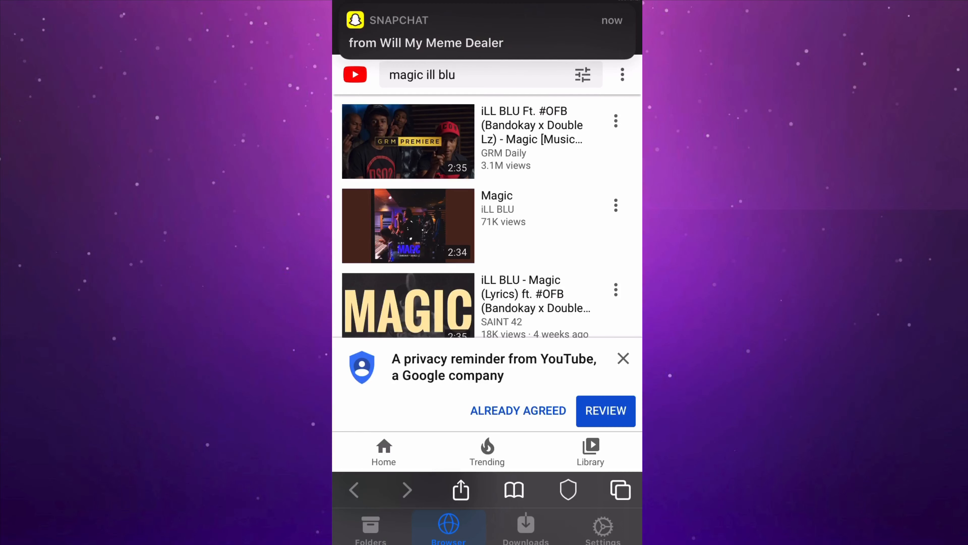
click(623, 358)
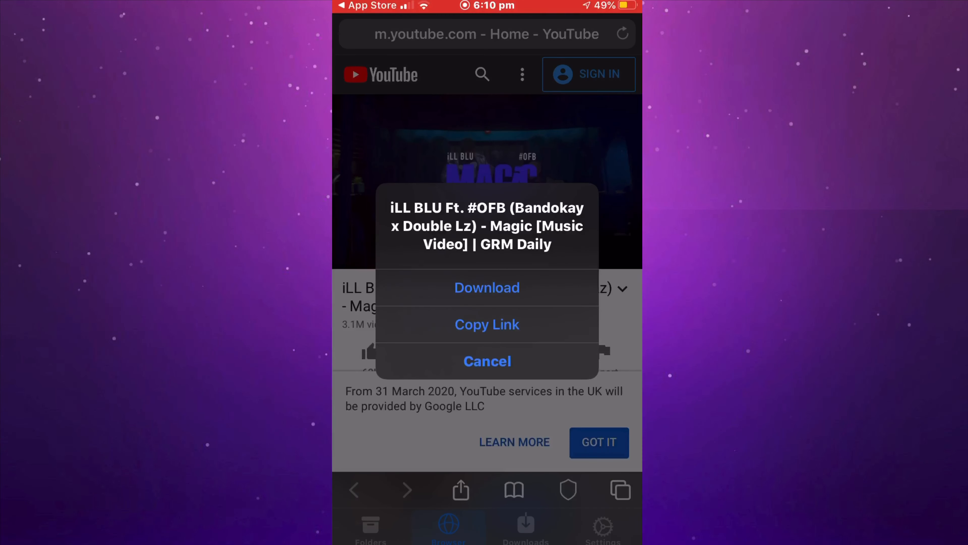
click(486, 287)
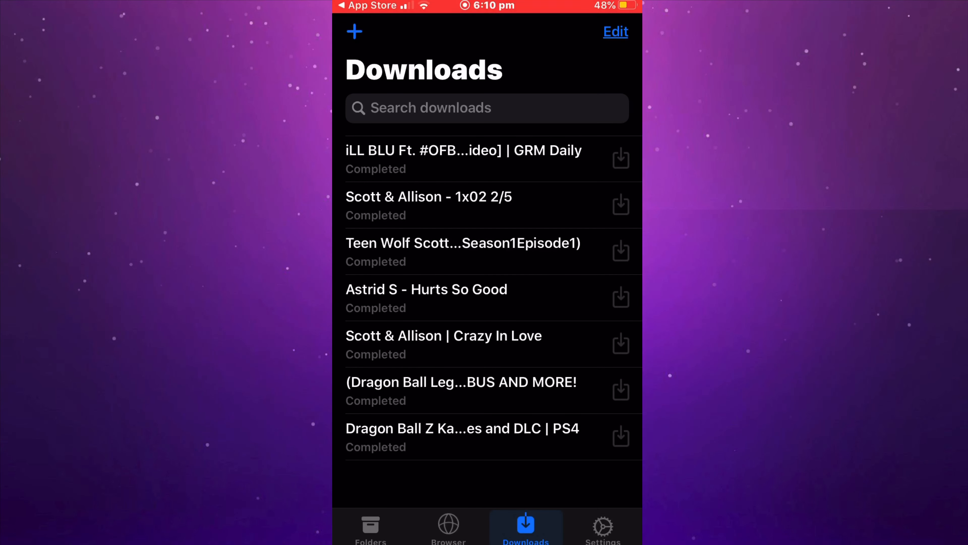
- Play the downloaded iLL BLU video and open its Share options
click(463, 159)
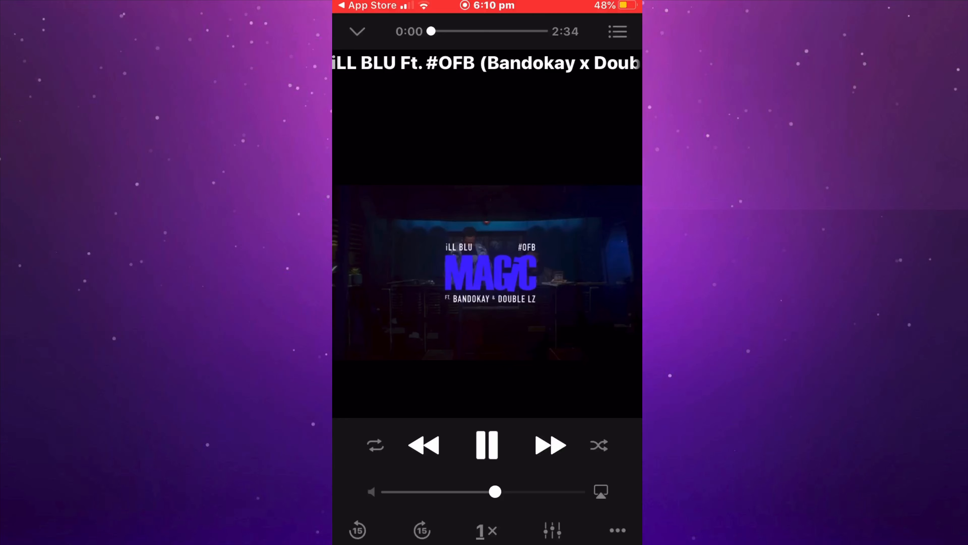
click(617, 530)
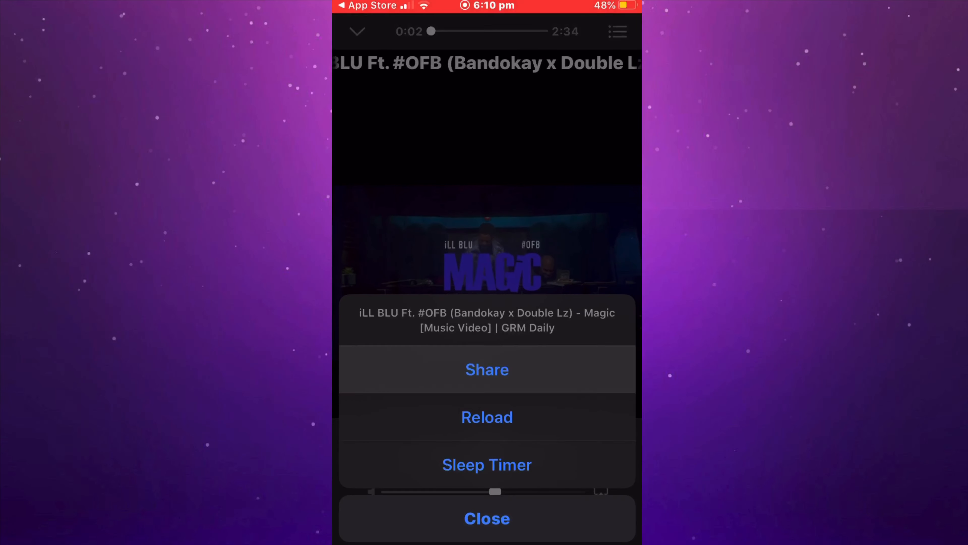
click(487, 369)
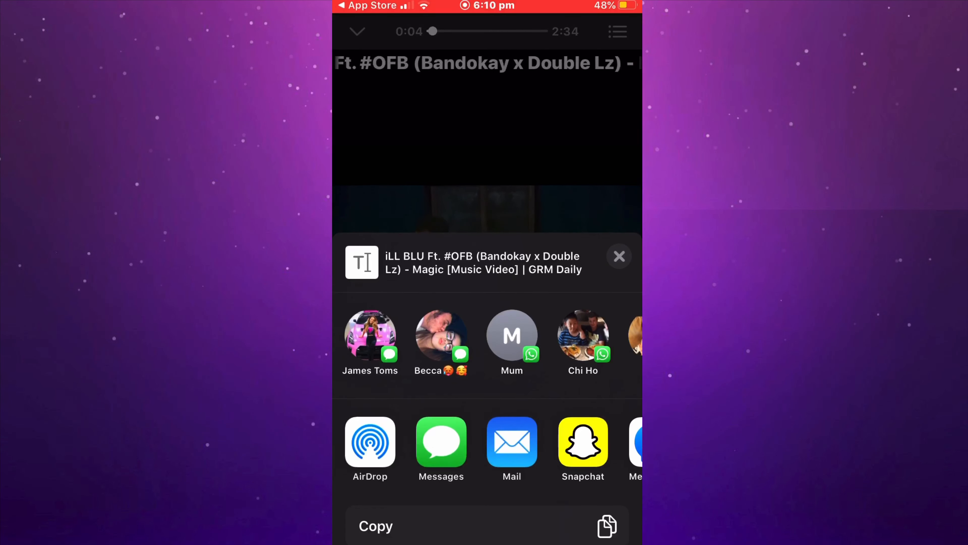
- Leave TAP Browser via the app switcher and return to the home screen
click(618, 256)
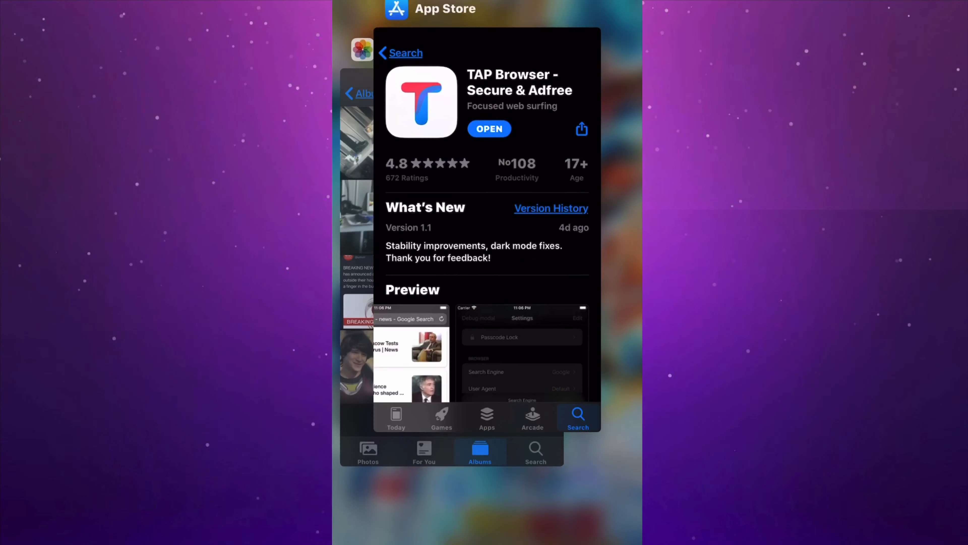
click(488, 129)
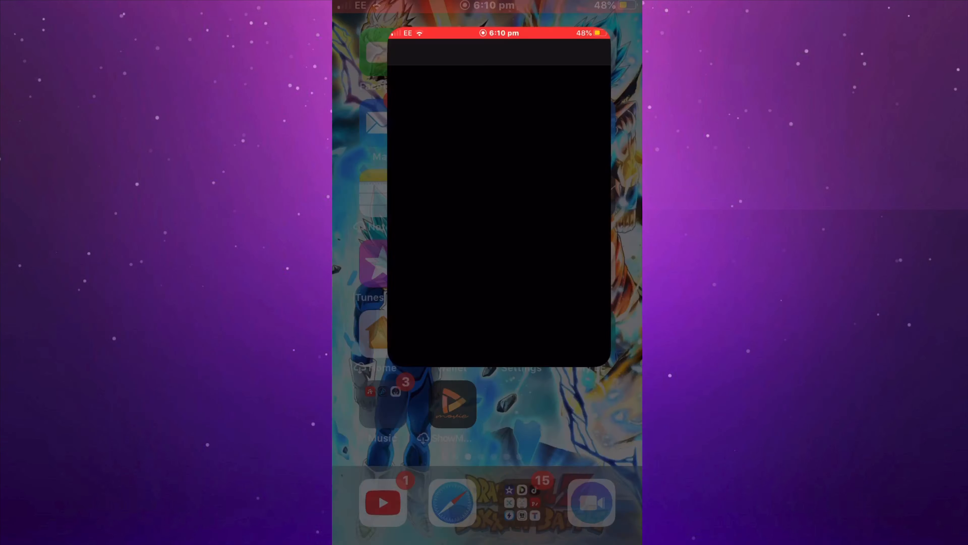